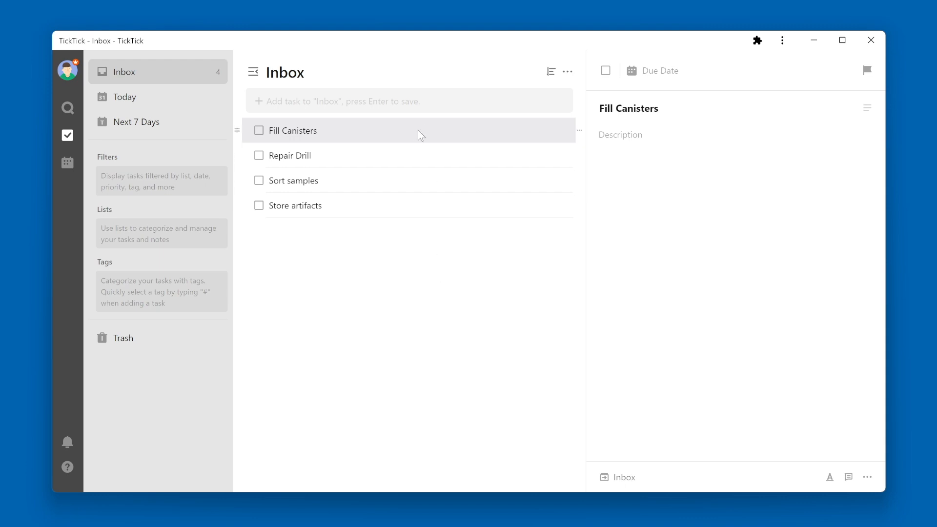
mouse_move(666, 149)
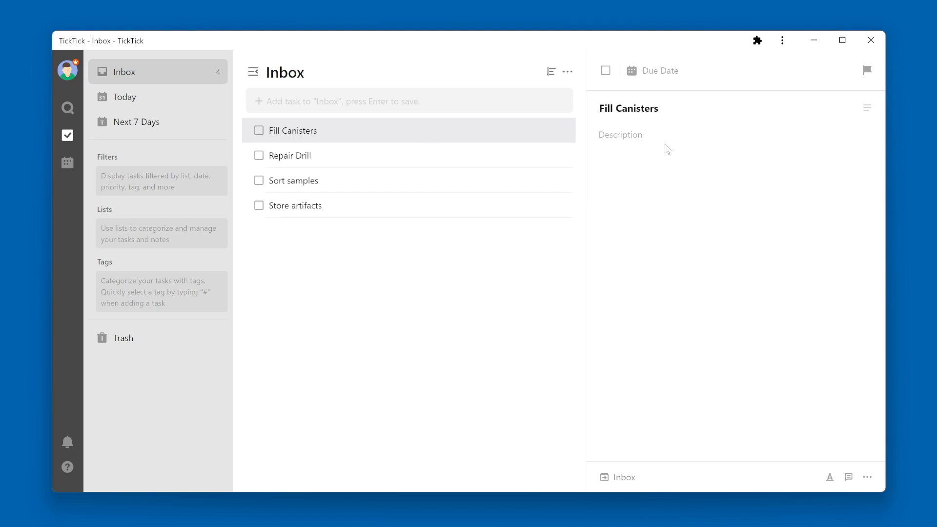
mouse_move(650, 71)
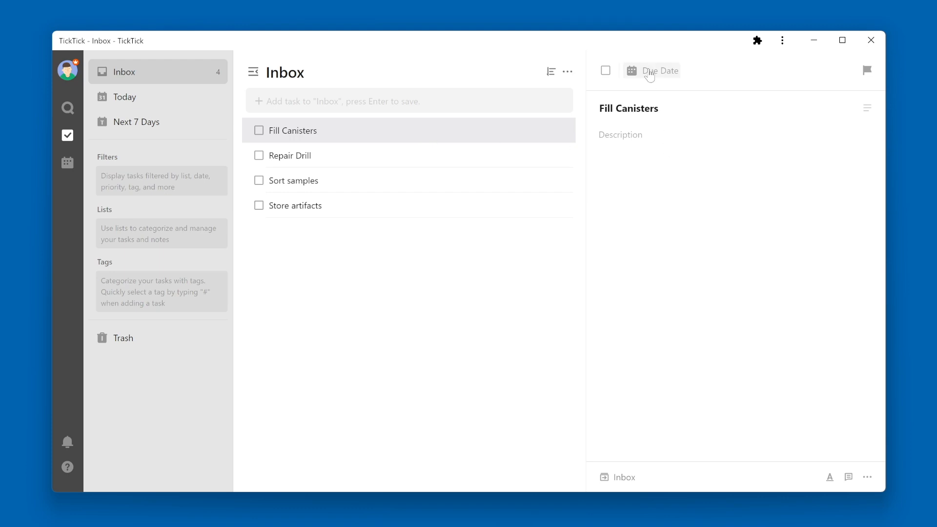
Open the due-date calendar for the Fill Canisters task
left_click(652, 70)
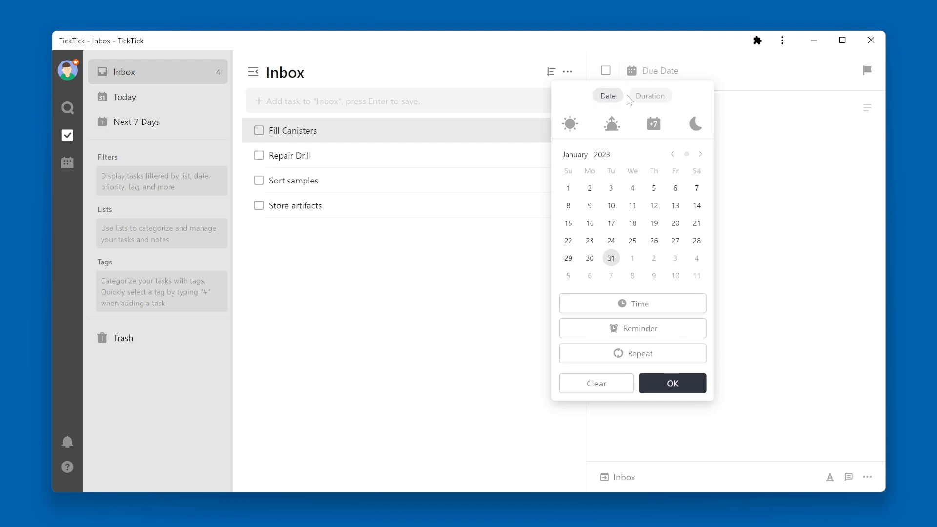
Switch to Duration and set the start to 2/1/23 at 14:00
left_click(650, 95)
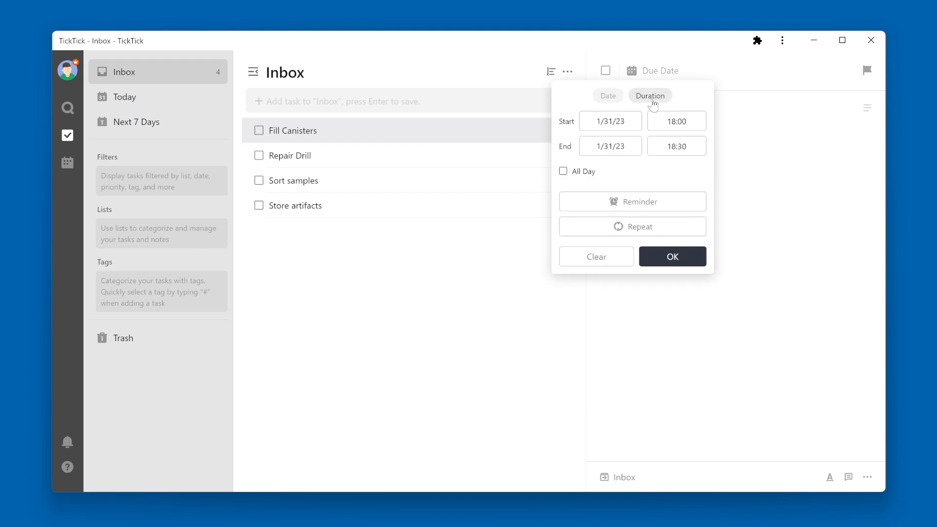
left_click(610, 121)
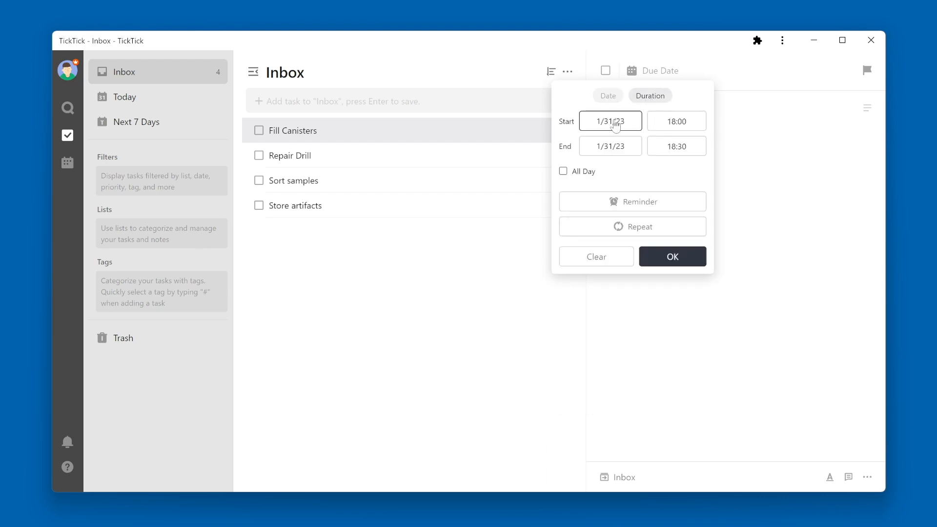
left_click(609, 121)
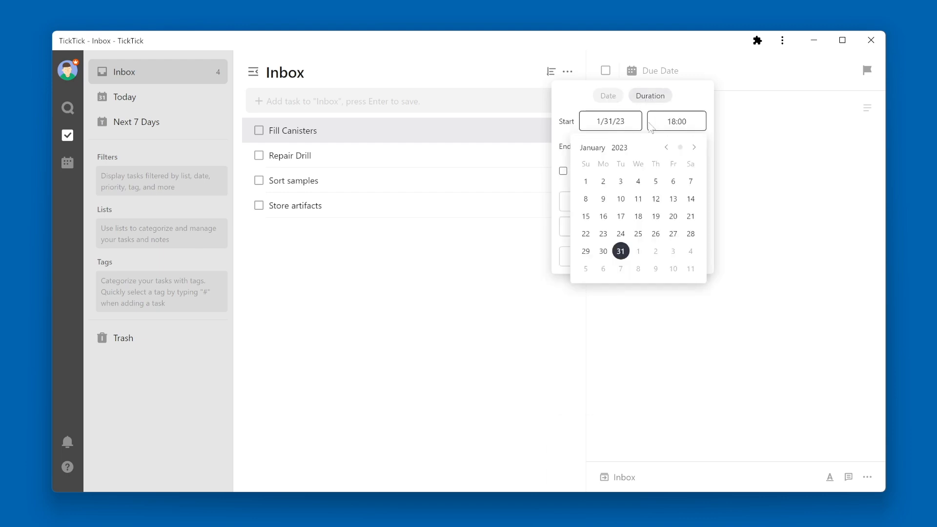
left_click(693, 147)
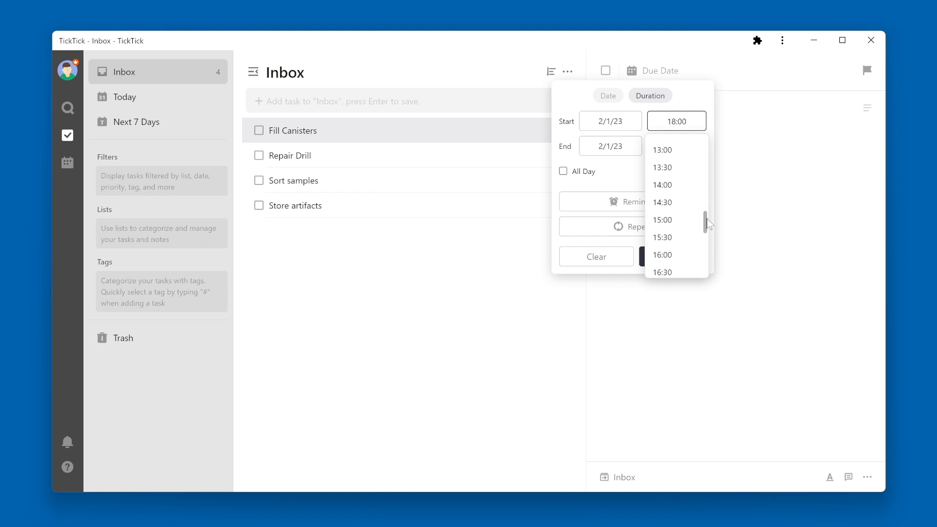
left_click(662, 185)
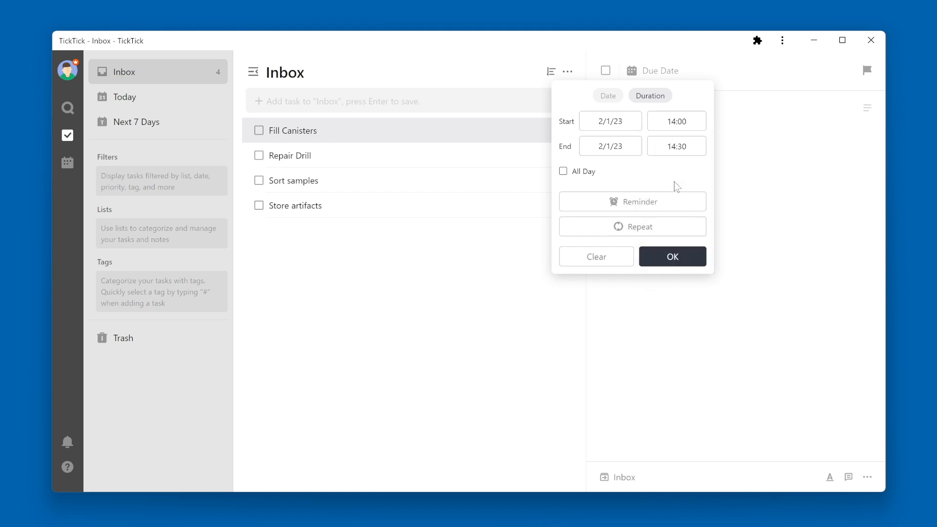
Set the end of the range to 2/17/23 at 15:00
left_click(610, 146)
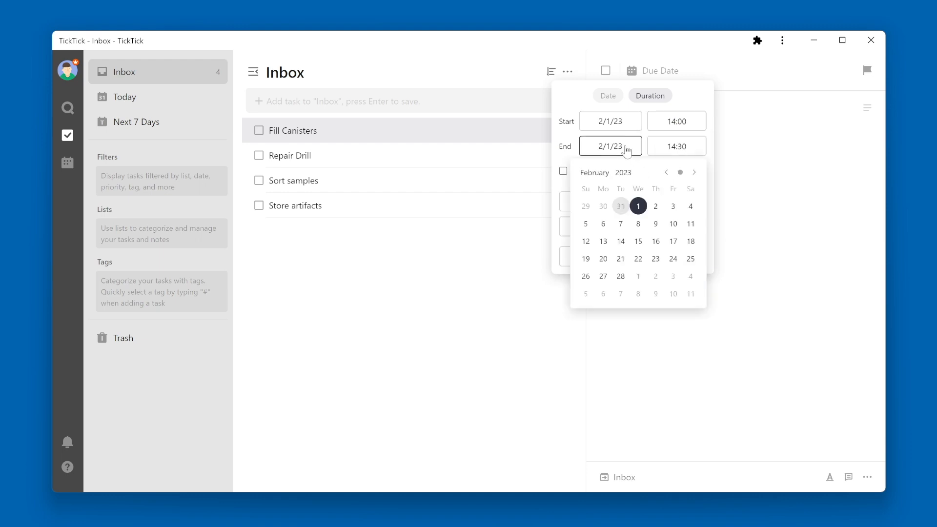
mouse_move(673, 240)
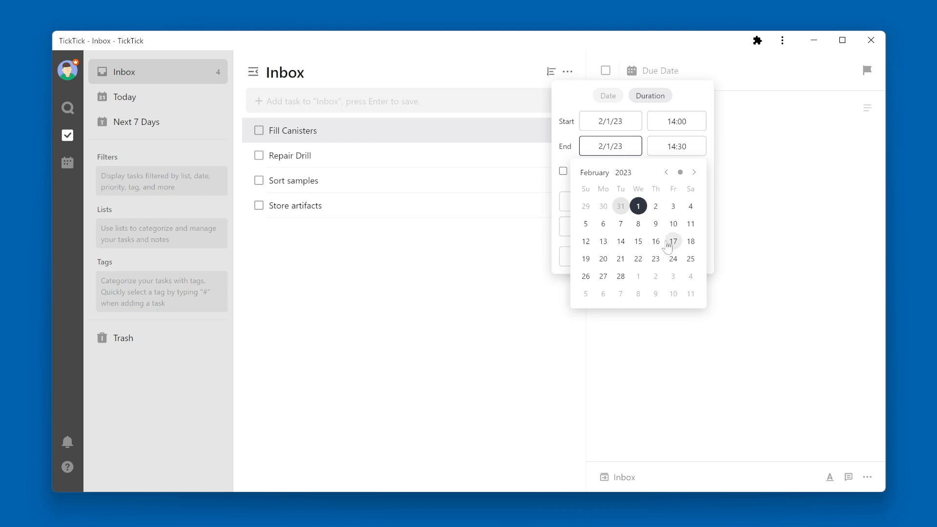
left_click(673, 241)
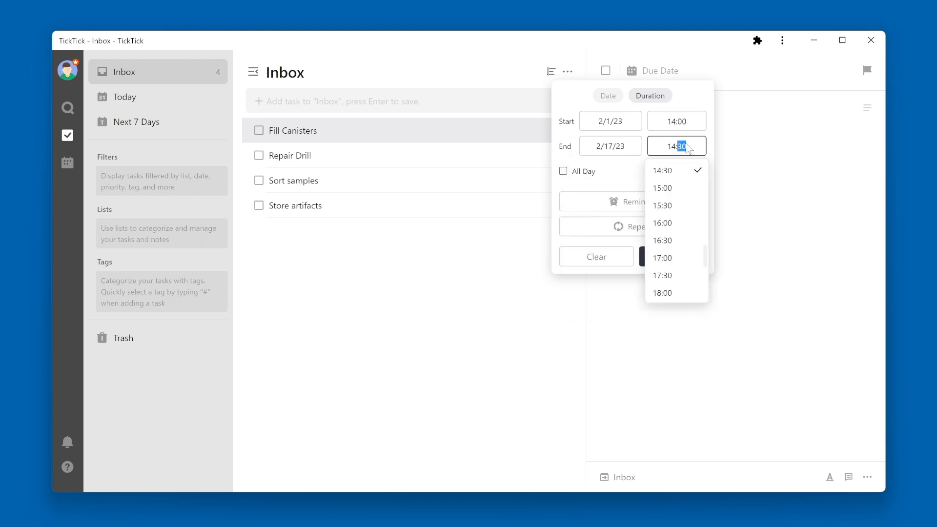
left_click(663, 188)
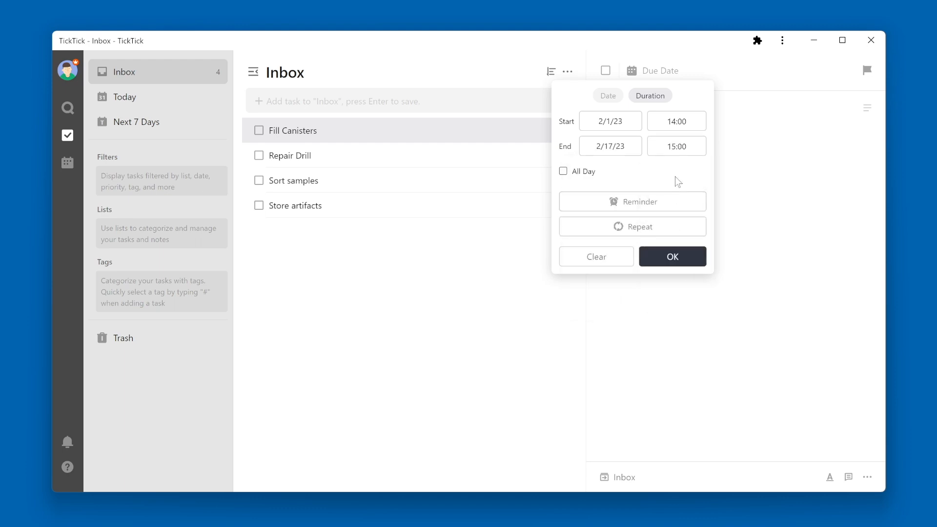
Confirm the Feb 1 14:00 – Feb 17 15:00 range for Fill Canisters
left_click(672, 256)
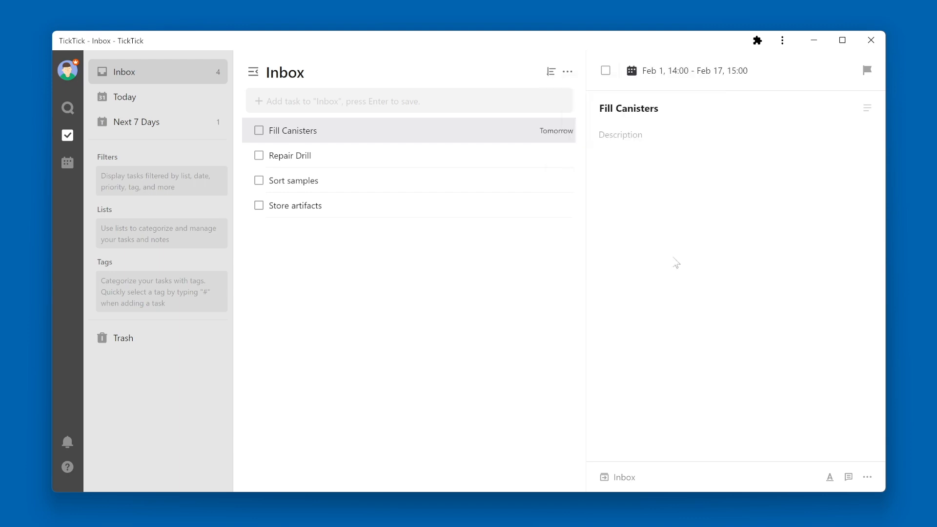
mouse_move(675, 262)
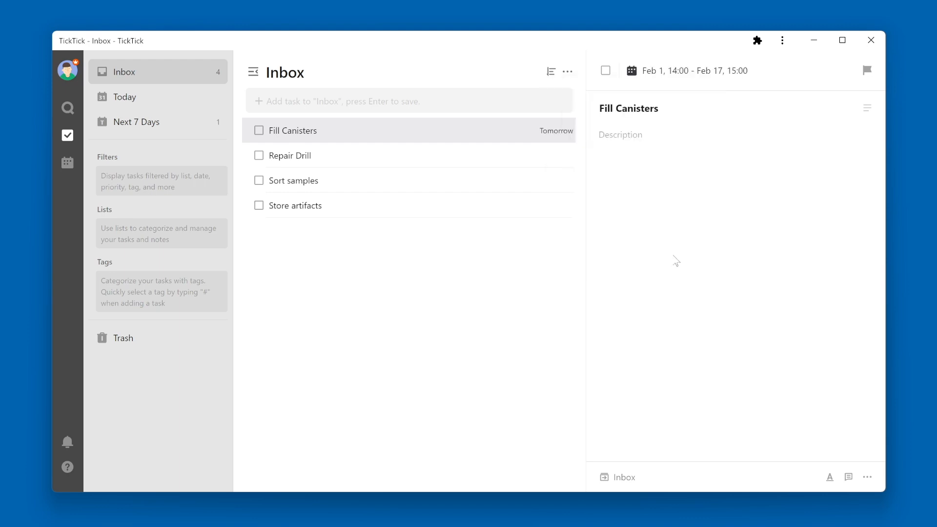
mouse_move(515, 246)
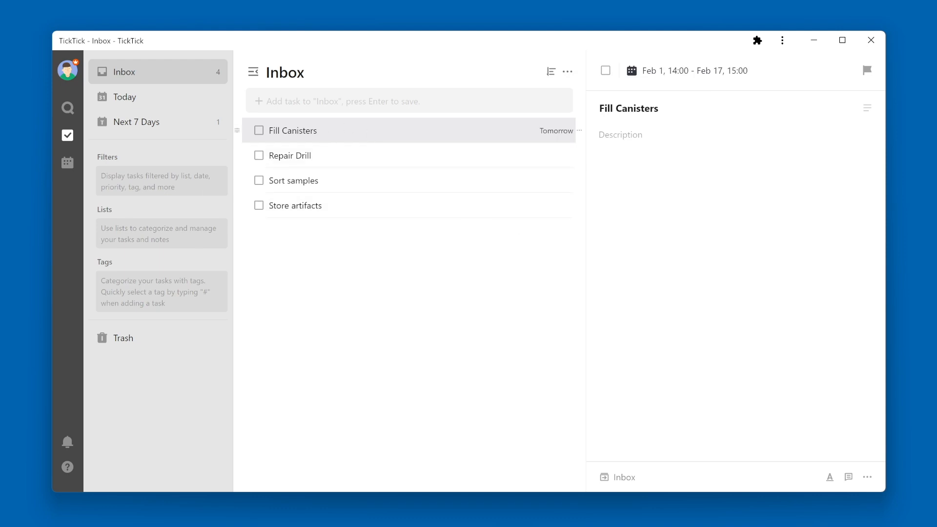
mouse_move(552, 142)
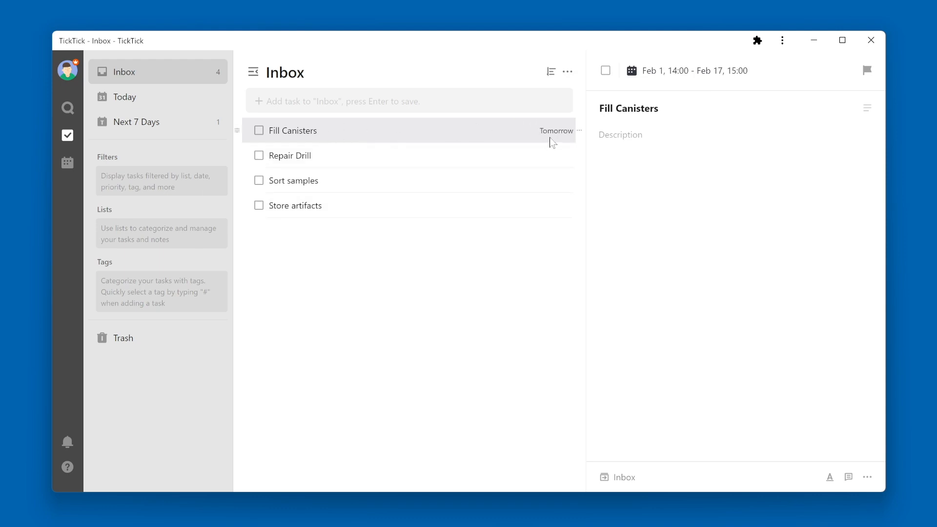
mouse_move(552, 136)
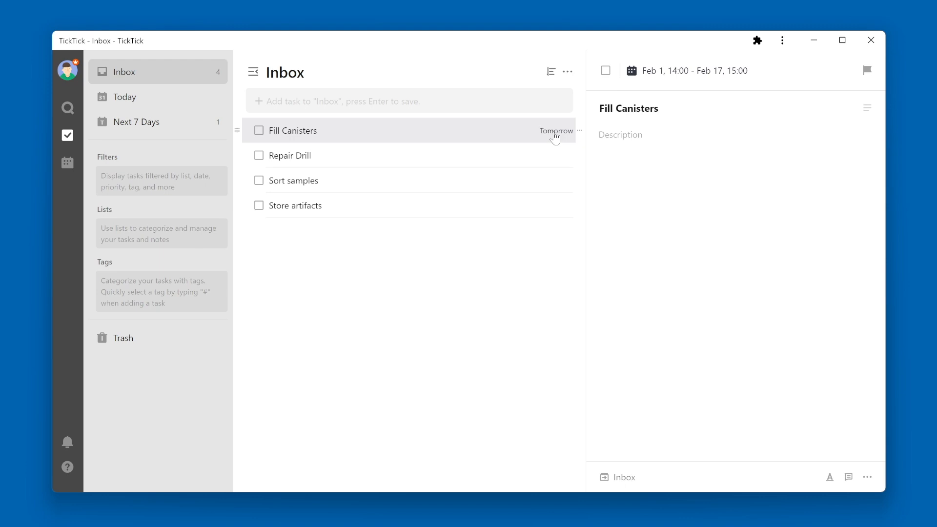
mouse_move(692, 158)
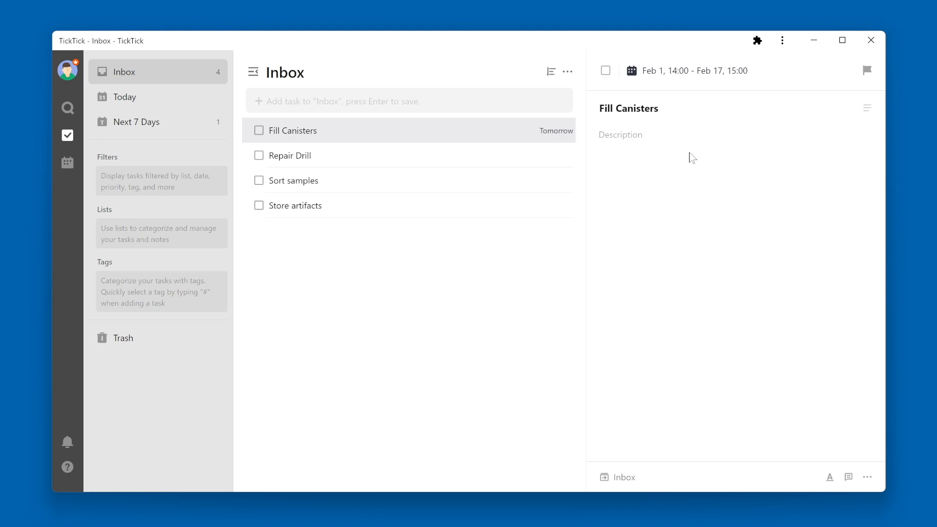
mouse_move(695, 162)
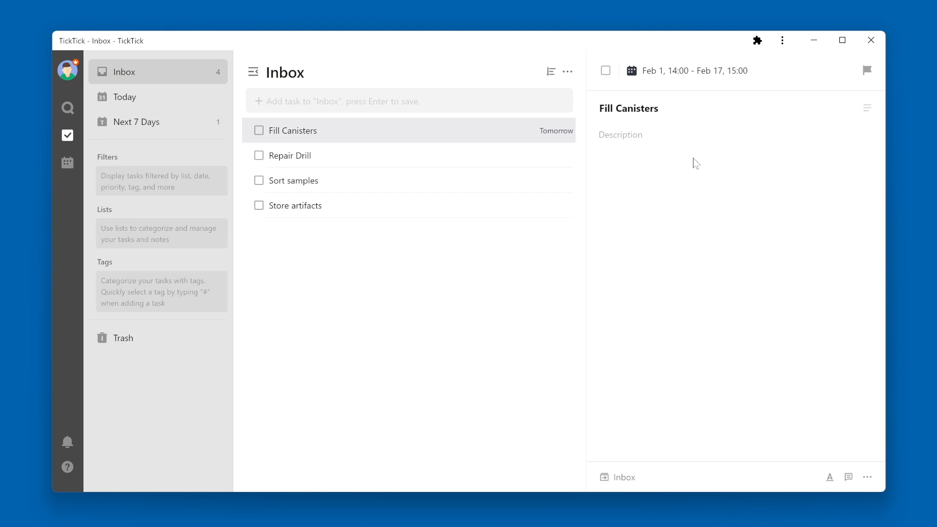
mouse_move(761, 192)
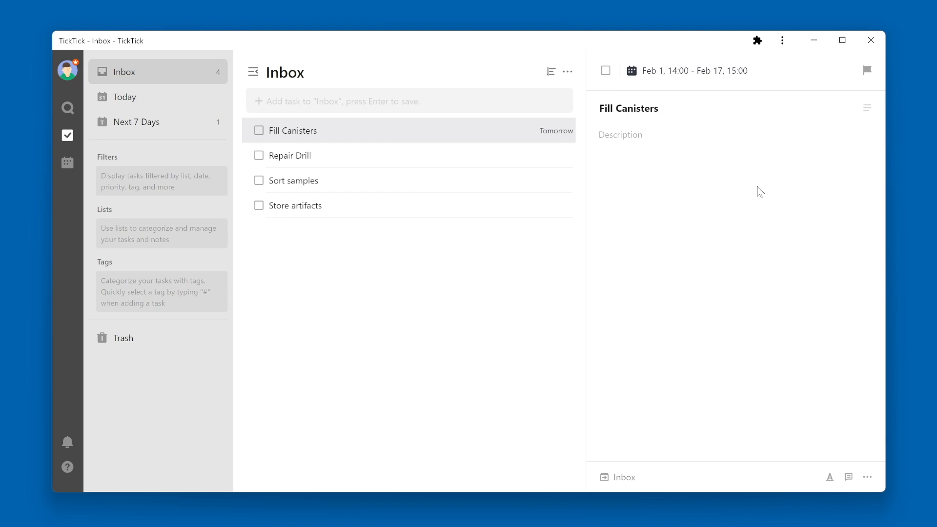
Open Repair Drill's date settings in Duration mode
left_click(289, 155)
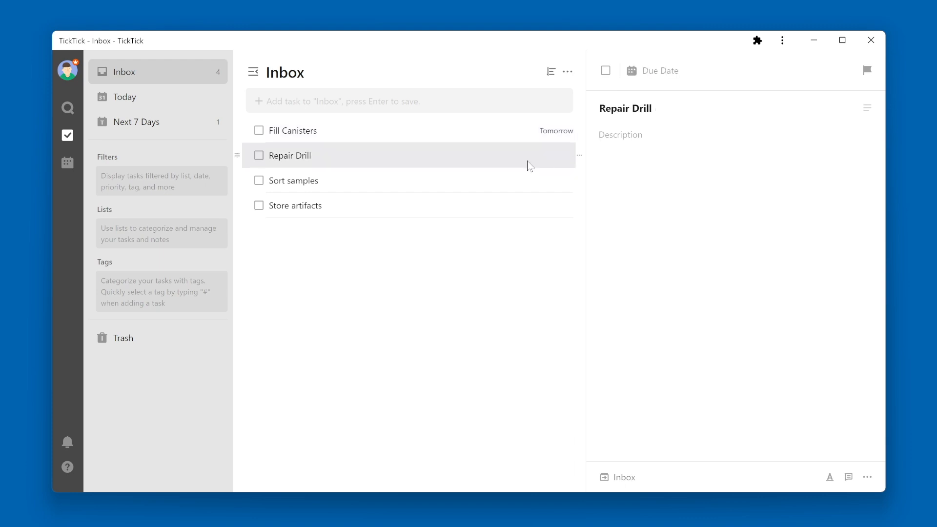
left_click(653, 70)
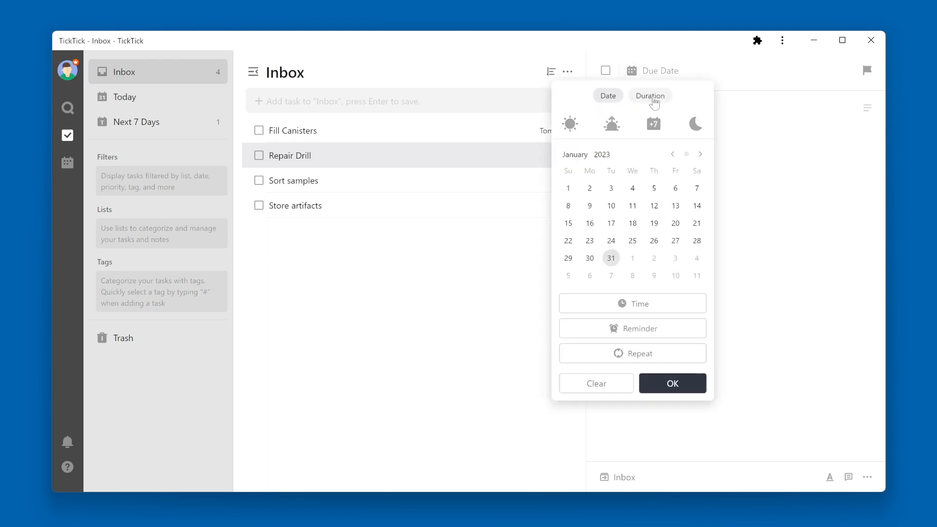
left_click(650, 95)
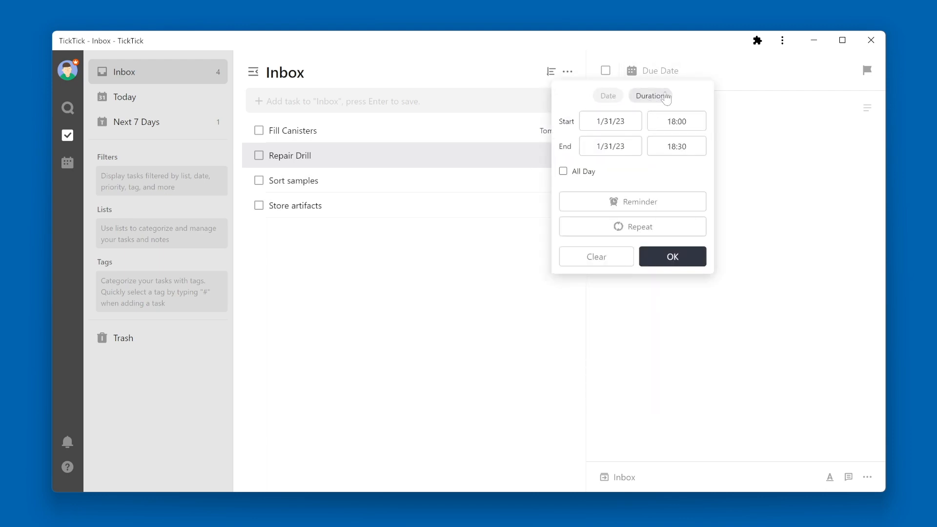
Make the range all-day from 2/2/23, with end date 2/17/23
left_click(676, 121)
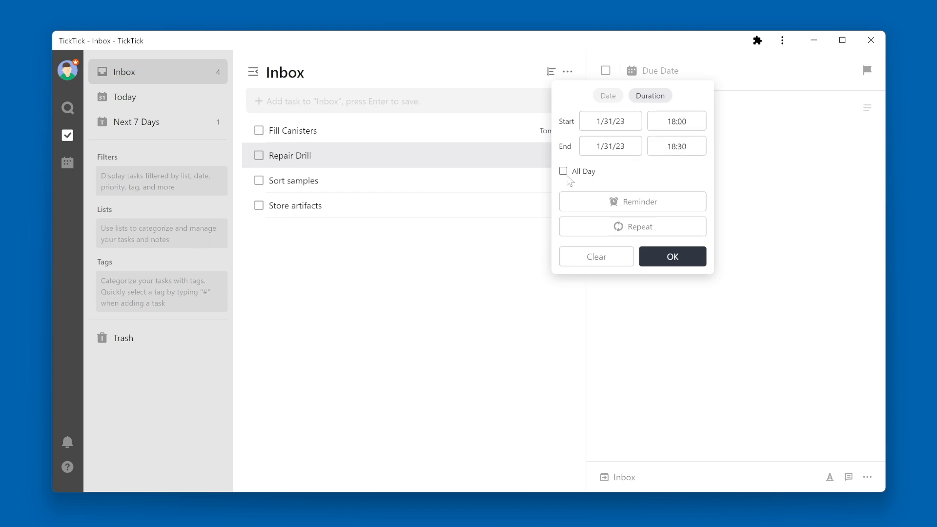
left_click(562, 170)
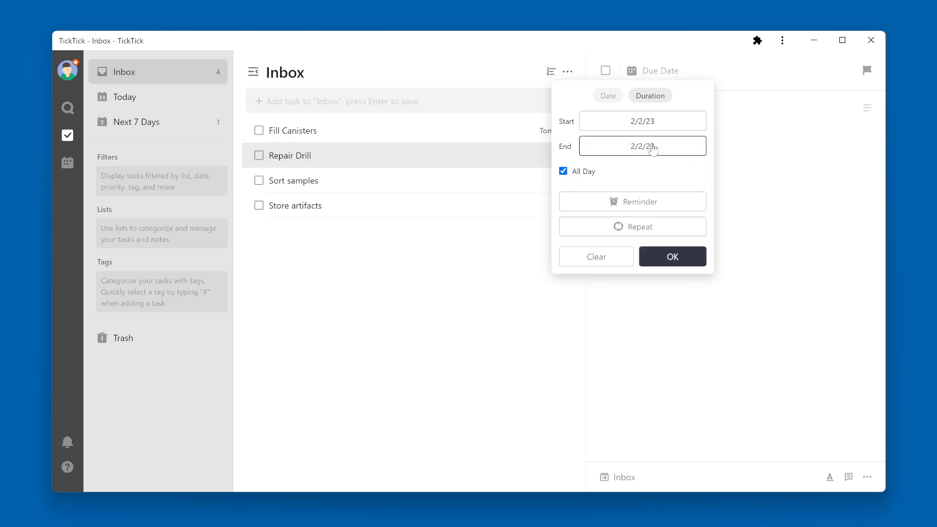
type("2/17/23")
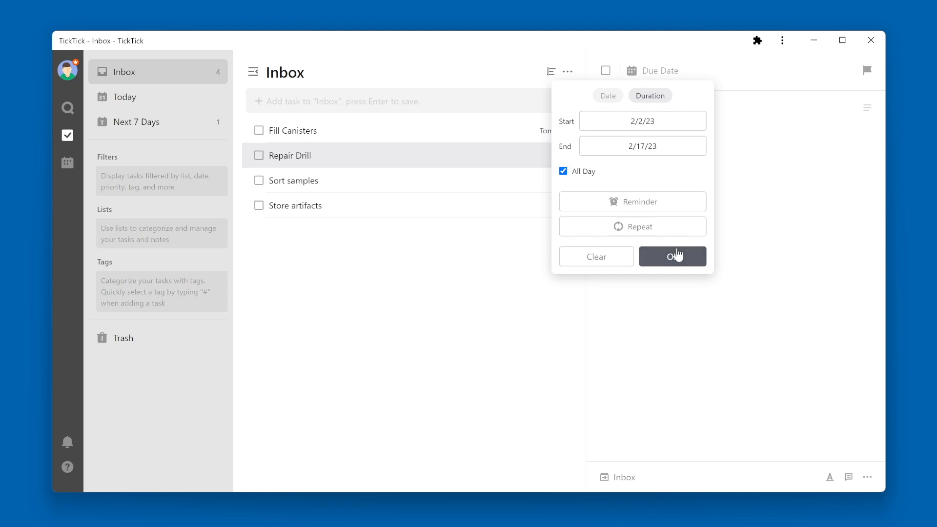
Confirm the all-day Feb 2 – Feb 17 range for Repair Drill
left_click(671, 256)
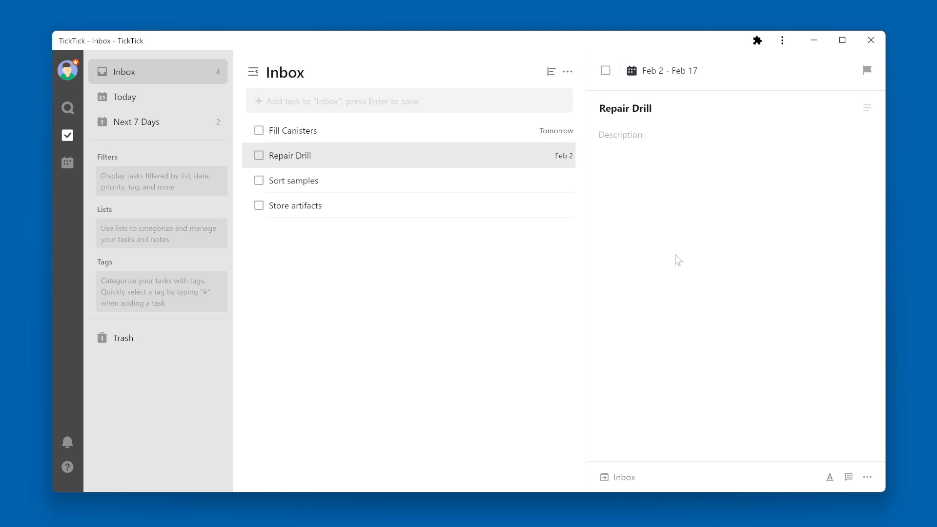
mouse_move(681, 173)
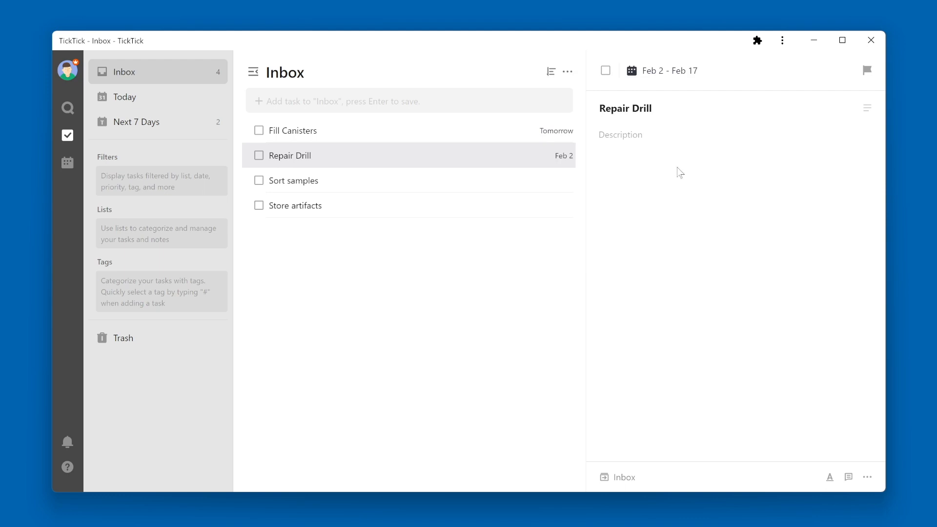